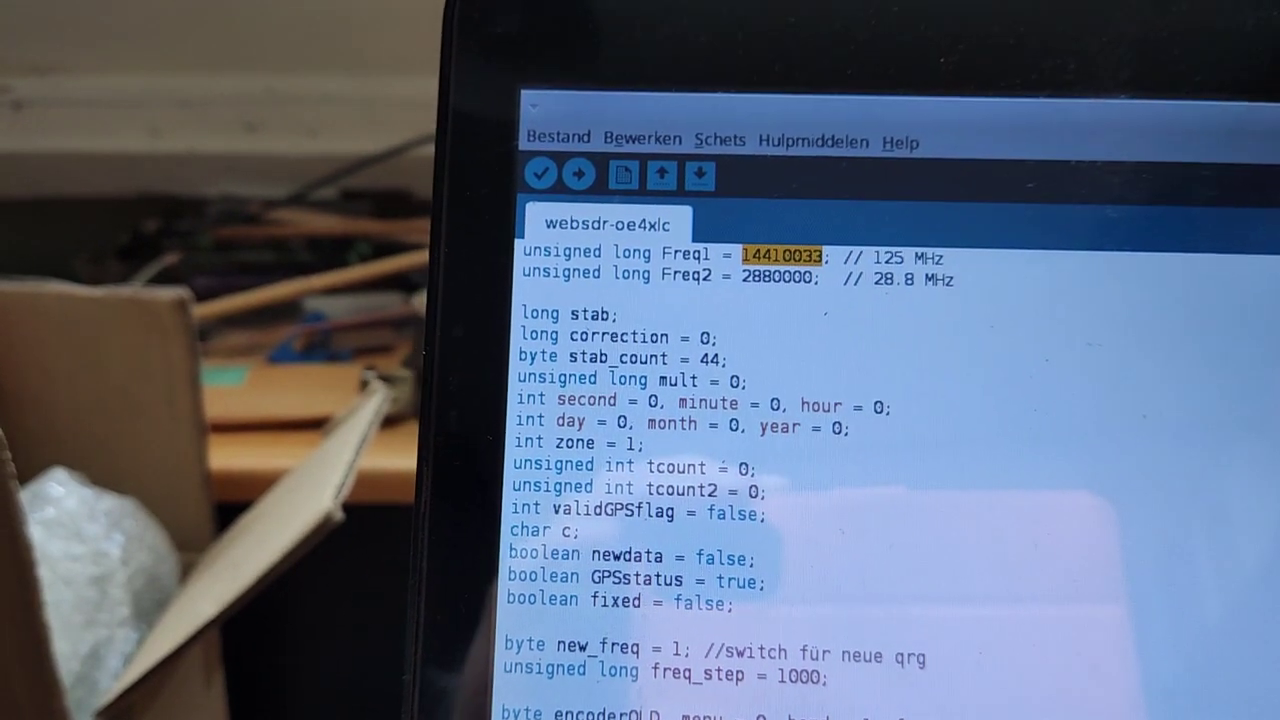
pyautogui.scroll(-3)
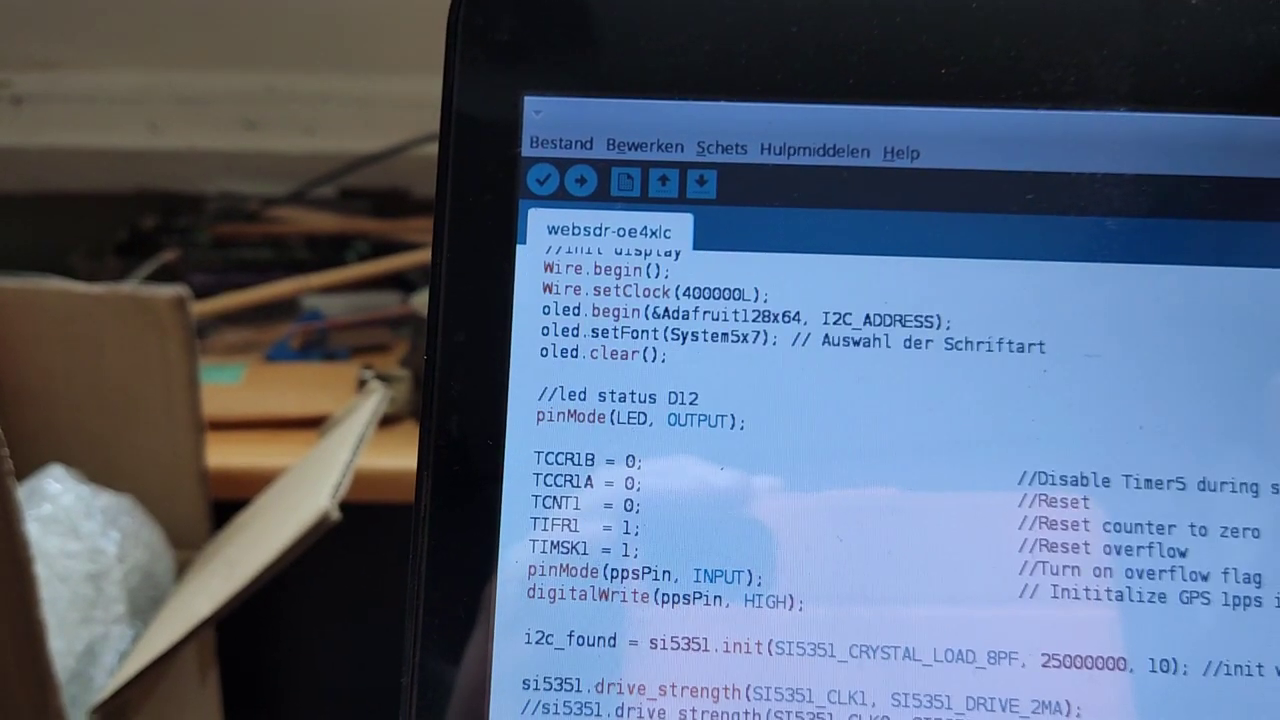